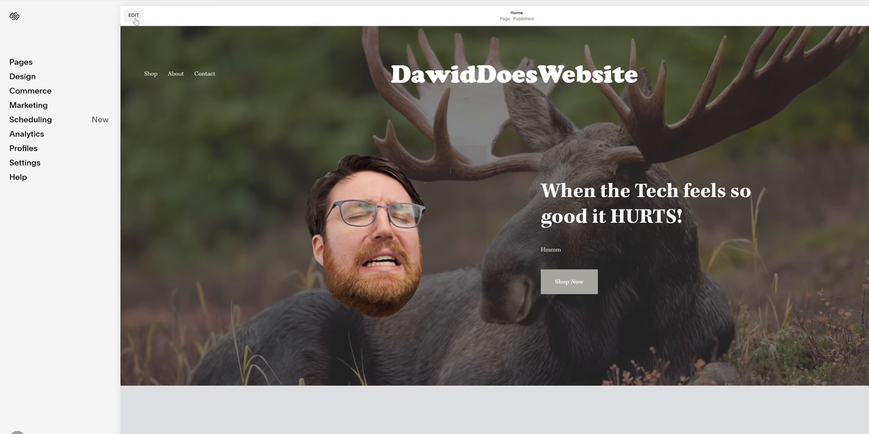
# Leave the site editor and look through the Squarespace templates and product page
pyautogui.click(133, 15)
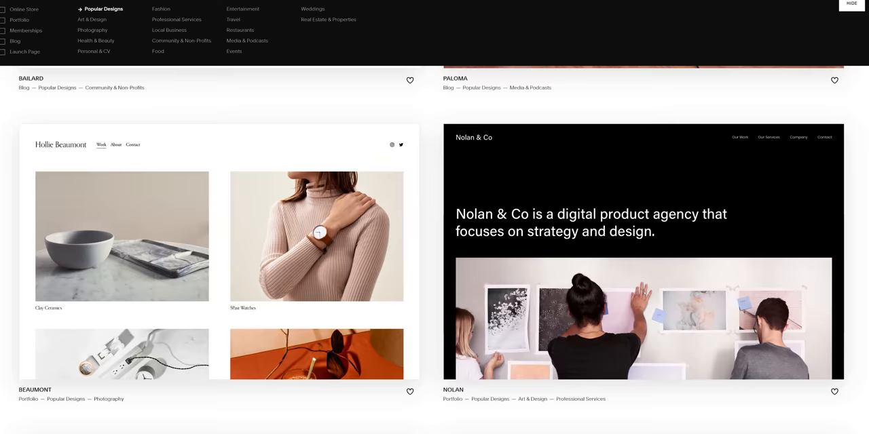
pyautogui.scroll(-3)
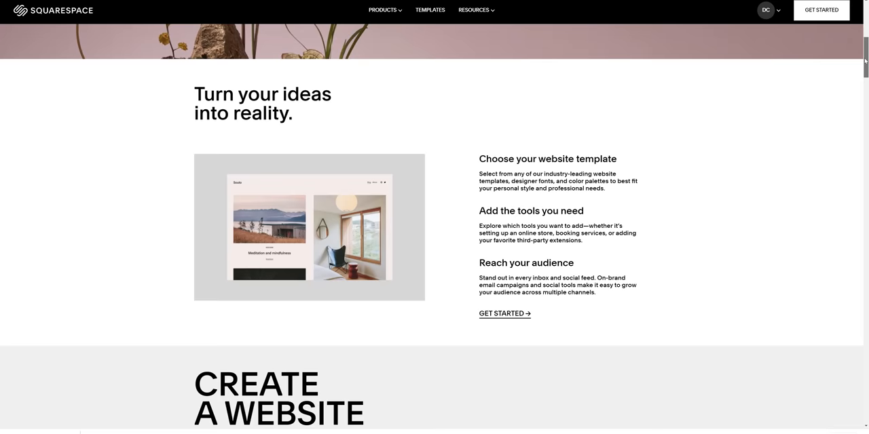
# Add the banner heading 'I like making websites with squarespace!' on the About page
pyautogui.scroll(-3)
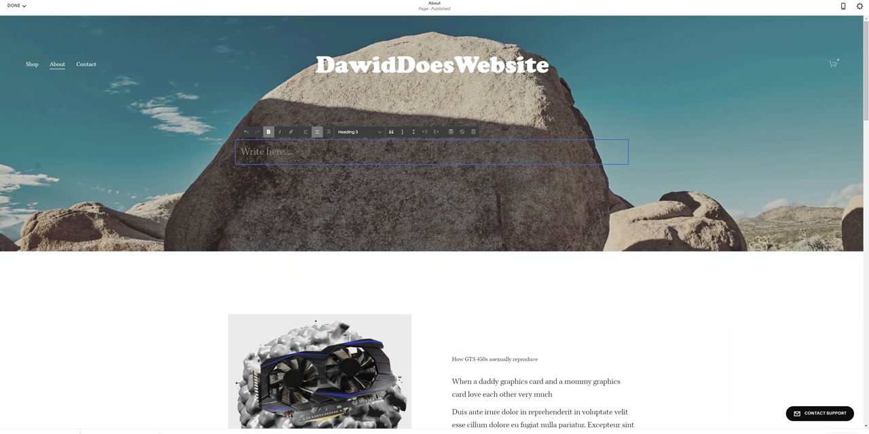
pyautogui.write('I like making websites with squarespace!')
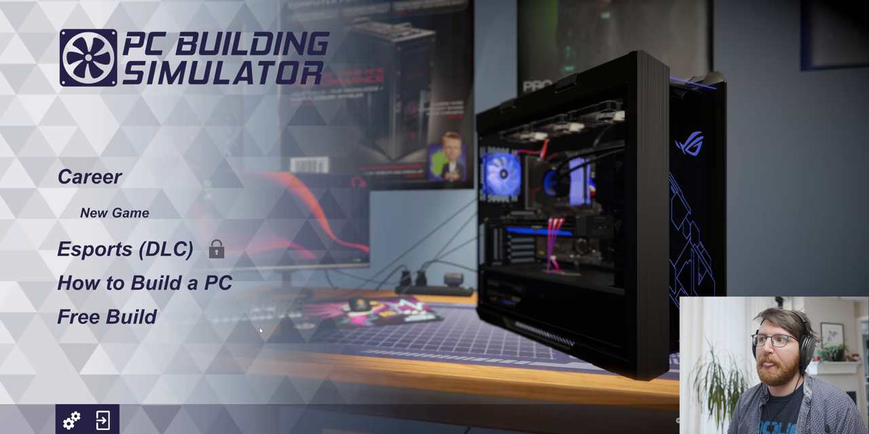
pyautogui.moveTo(346, 319)
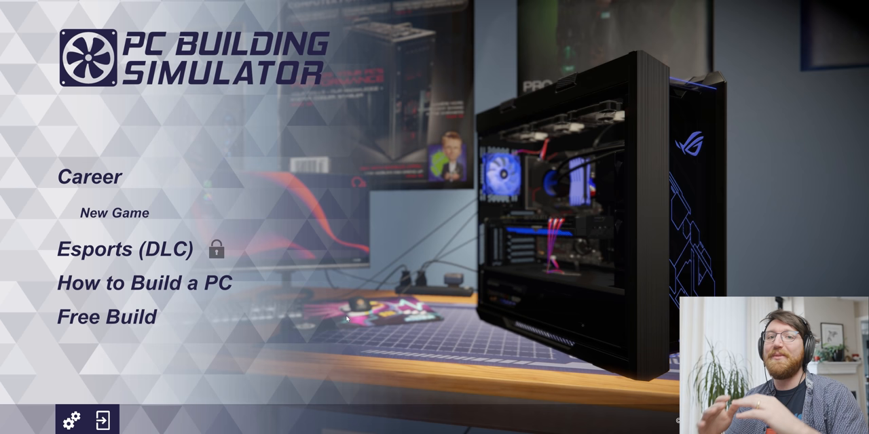
# Start a new Free Build session from the main menu
pyautogui.click(72, 418)
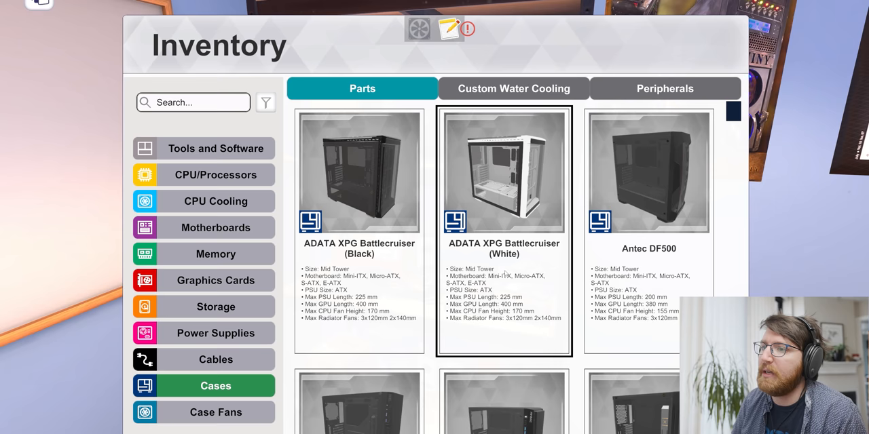
# Browse down the case list to find a cheap case for the build
pyautogui.scroll(-3)
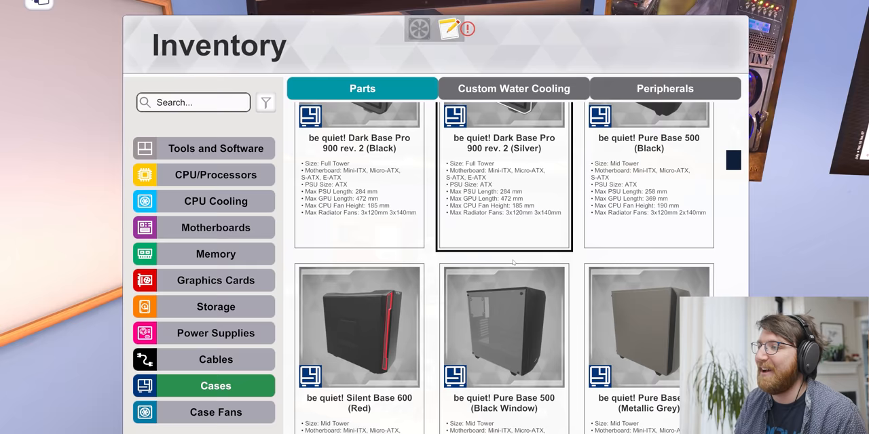
pyautogui.scroll(-3)
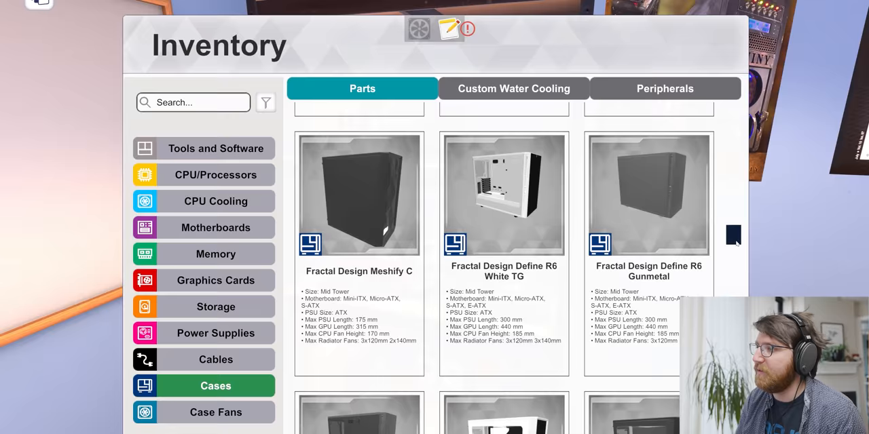
pyautogui.scroll(-3)
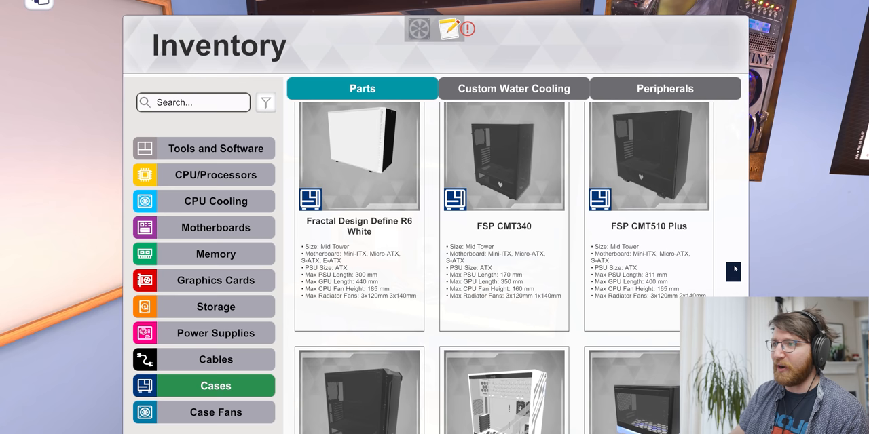
pyautogui.scroll(-3)
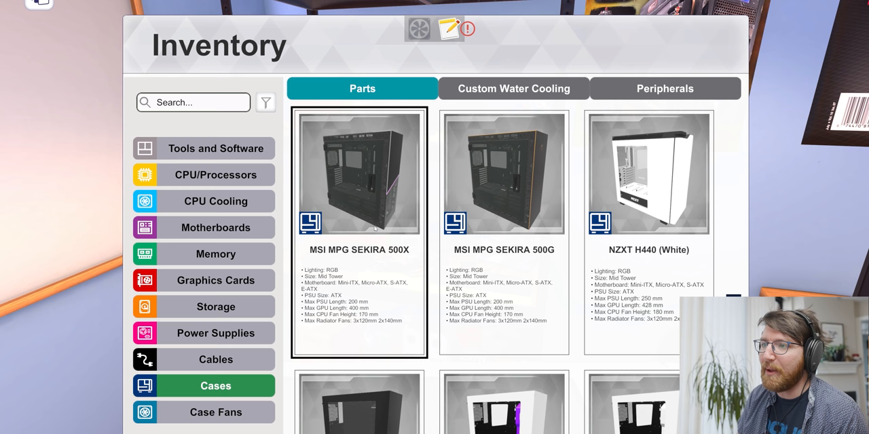
pyautogui.scroll(-3)
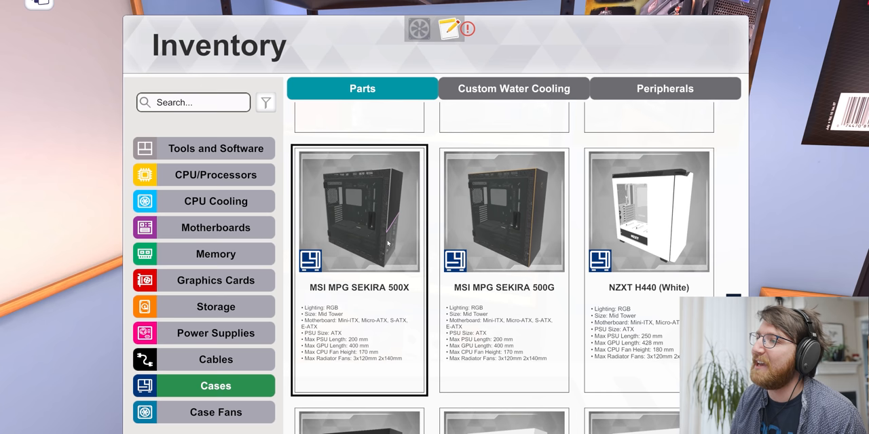
pyautogui.scroll(-3)
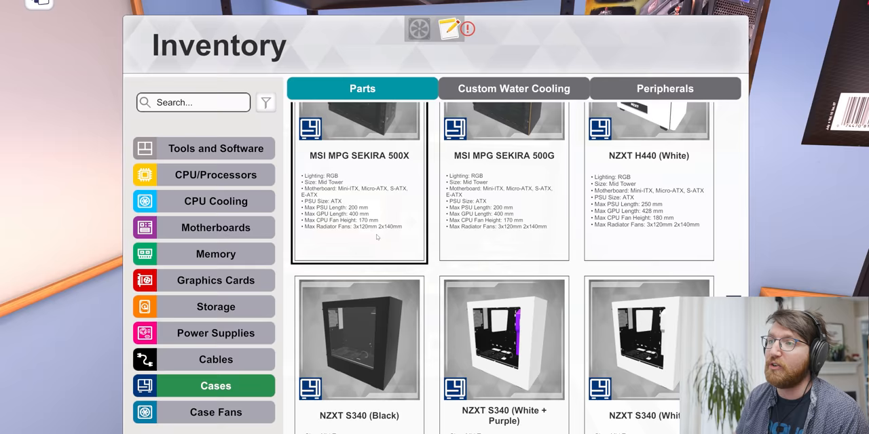
pyautogui.scroll(-3)
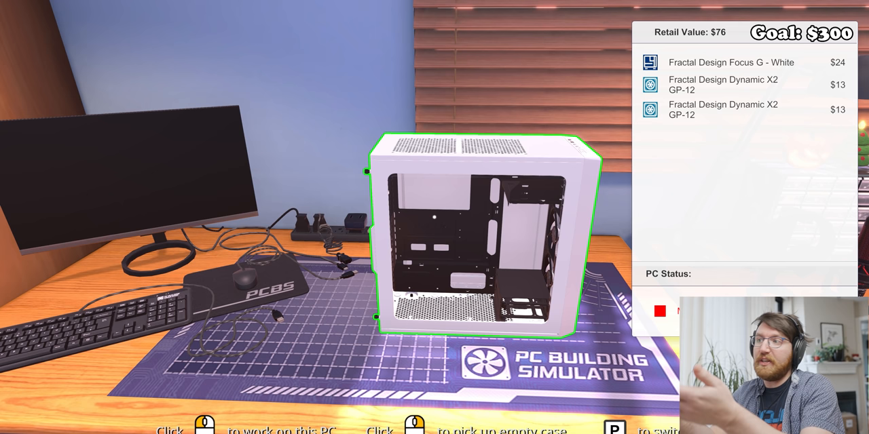
# Begin working on the placed white Fractal Design Focus G case
pyautogui.click(472, 234)
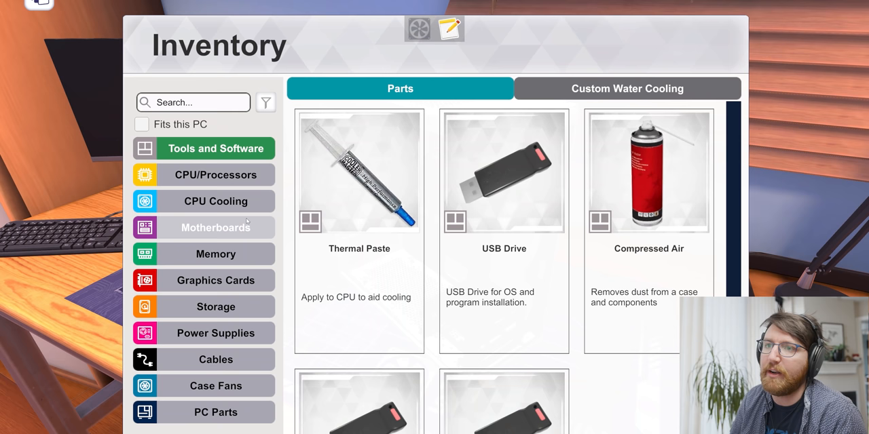
# Search the processors for 'celer' and pick the Intel Celeron G3900
pyautogui.click(215, 174)
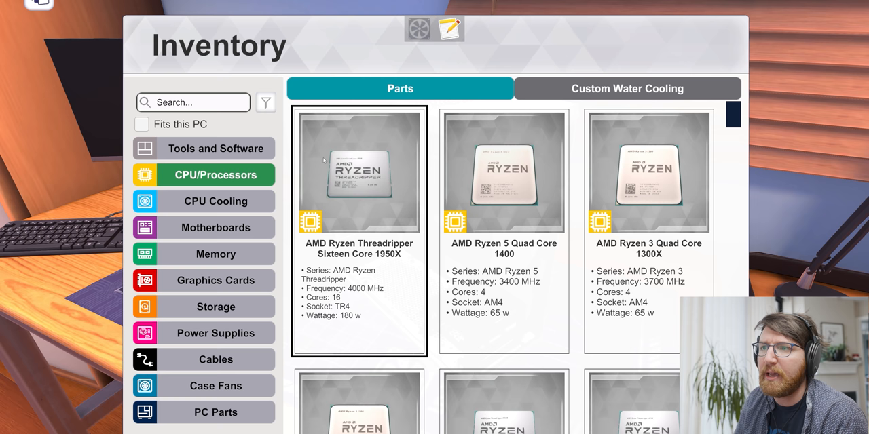
pyautogui.write('celer')
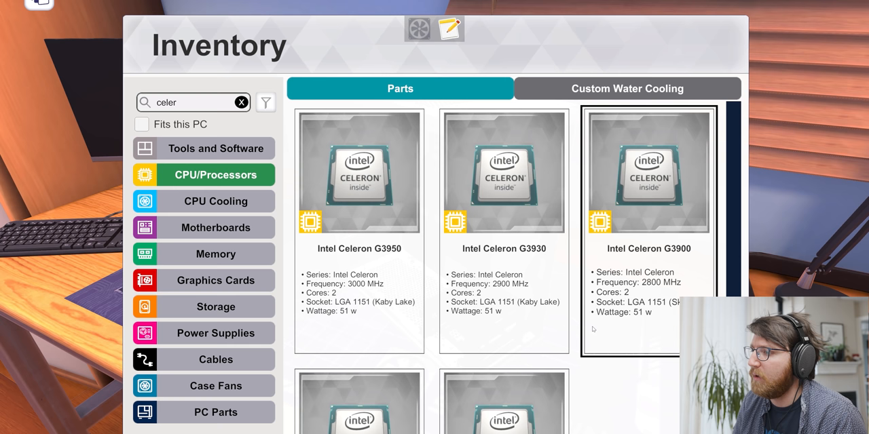
pyautogui.click(215, 228)
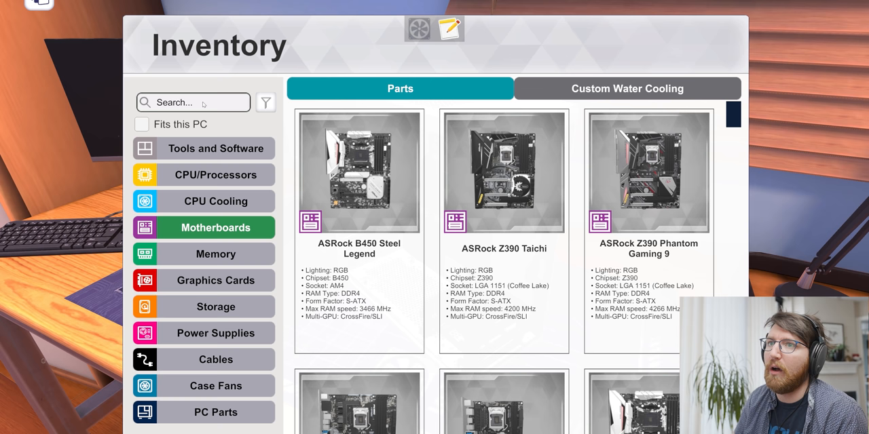
# Filter the motherboard inventory to 'lga 1151' boards and browse the results
pyautogui.write('lga 1151')
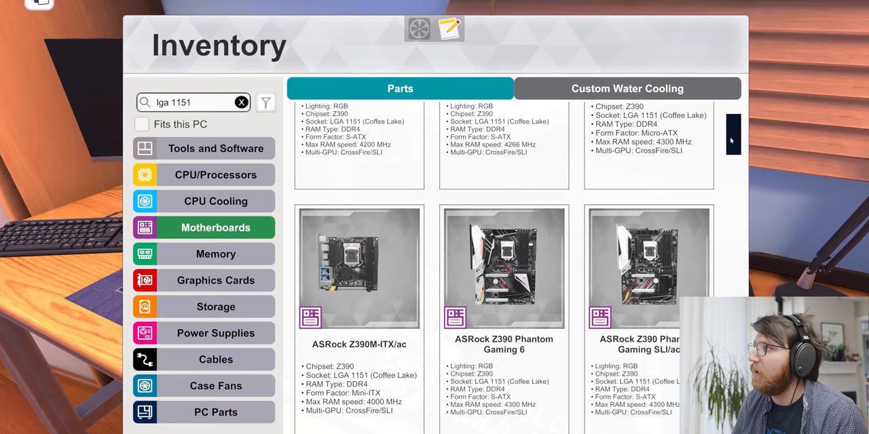
pyautogui.scroll(-3)
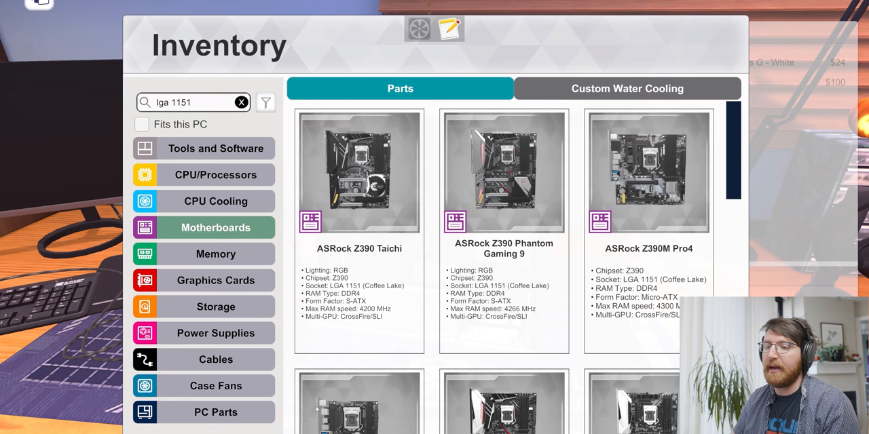
# Install the Mortoni H170 Mtech motherboard and add the $45 LGA 1151 processor
pyautogui.click(215, 174)
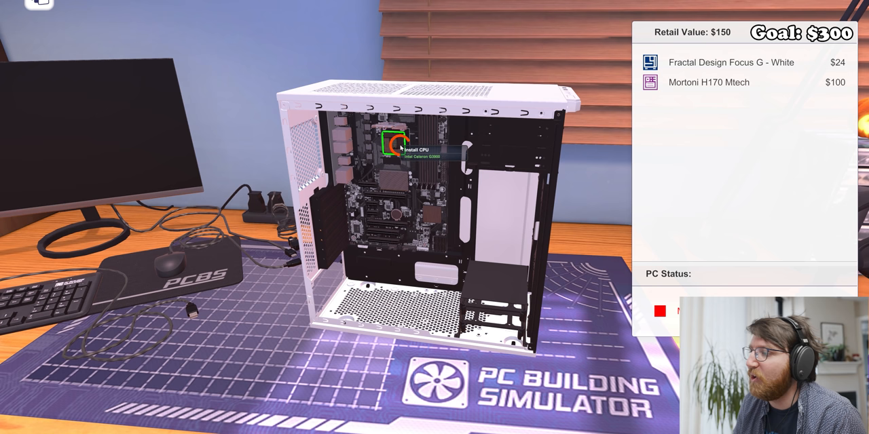
pyautogui.click(391, 143)
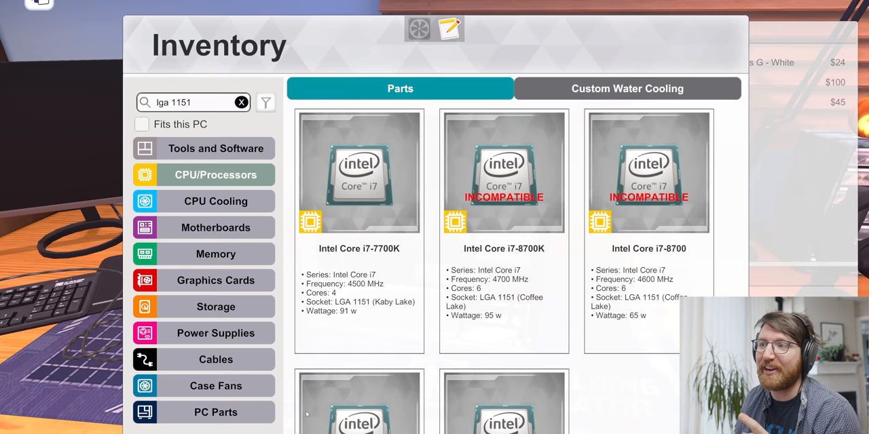
pyautogui.click(359, 230)
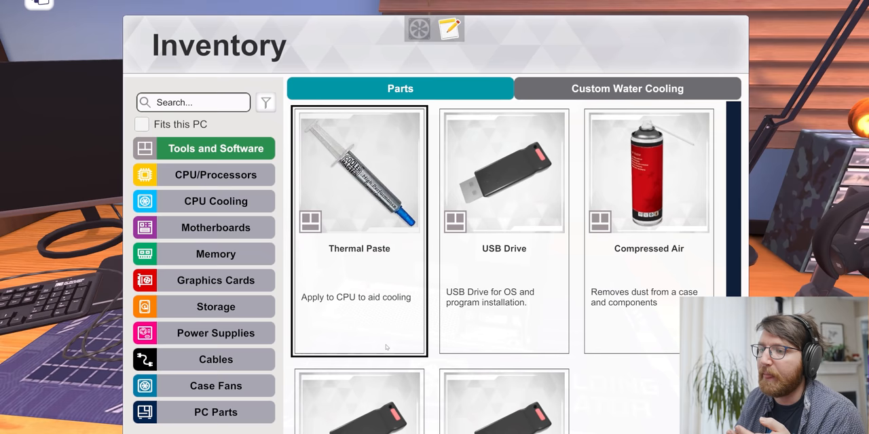
# Browse the CPU coolers for a cheap $15 low-profile air cooler
pyautogui.click(215, 201)
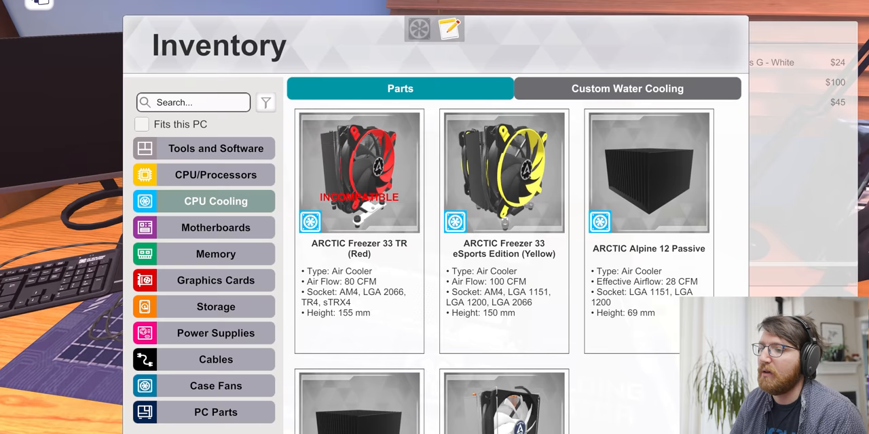
pyautogui.scroll(-3)
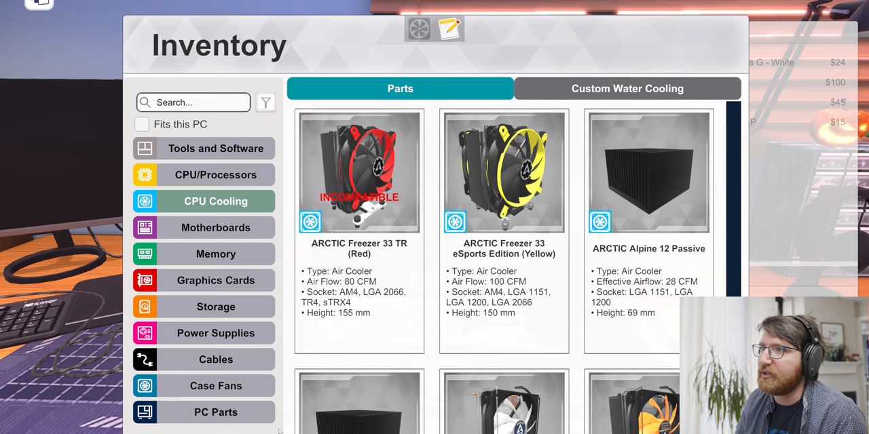
# Mount the ARCTIC Alpine 12 LP cooler onto the processor
pyautogui.click(214, 254)
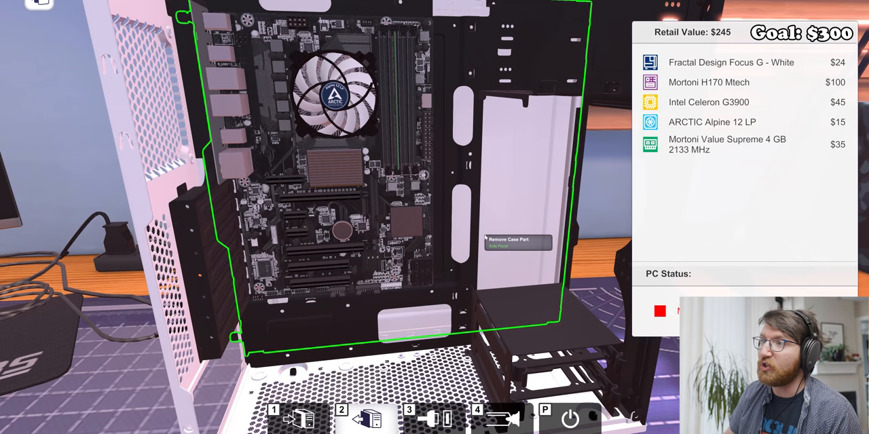
# Show the Power Supplies category of the parts inventory
pyautogui.click(516, 242)
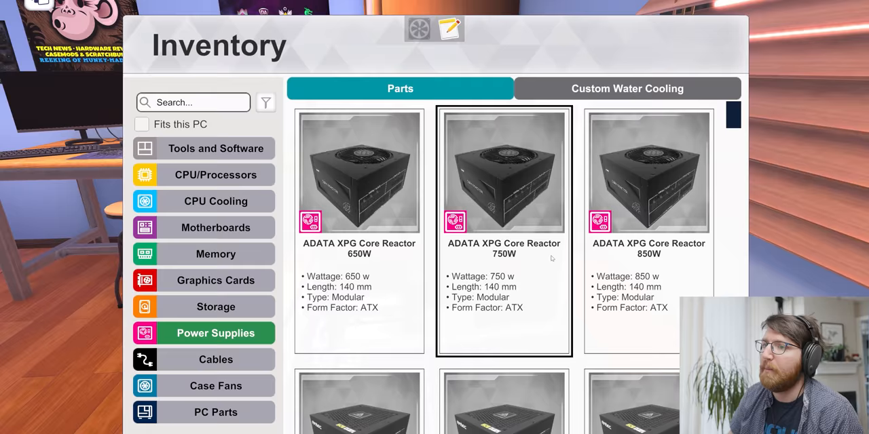
# Scroll the power supply list down to the Shean Powerking 250 before installing it and the Mortoni EZStore 120GB
pyautogui.scroll(-3)
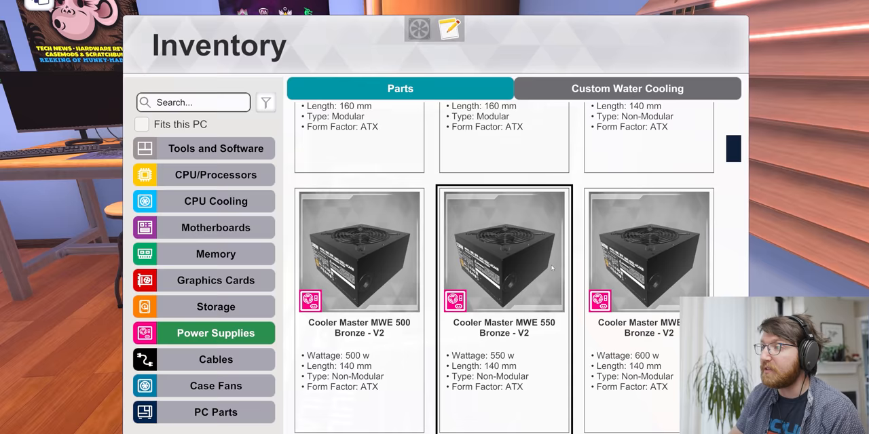
pyautogui.scroll(-3)
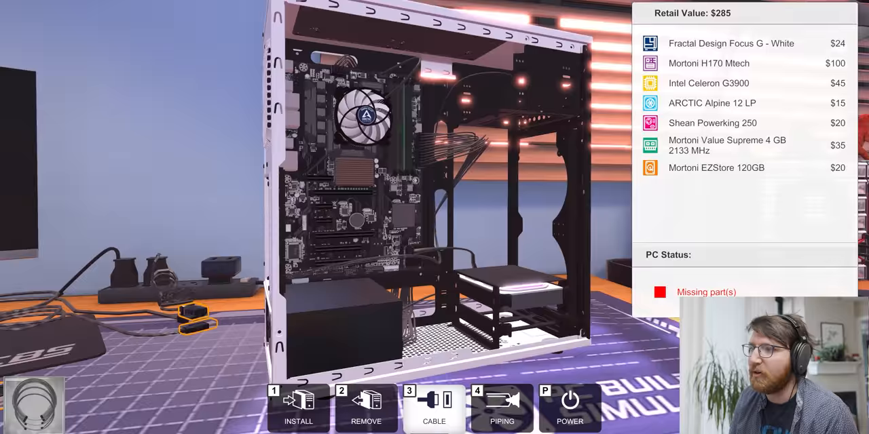
# Browse the Case Fans inventory down to the $7 Mortoni Heat Away 120 and install it
pyautogui.click(299, 407)
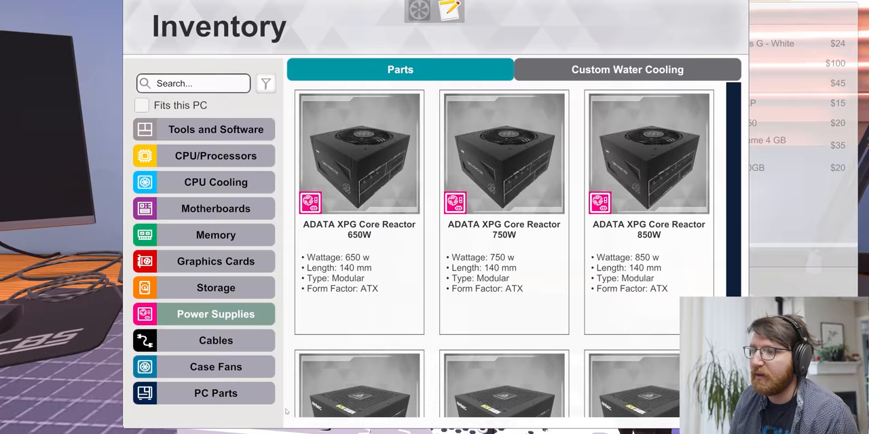
pyautogui.click(216, 339)
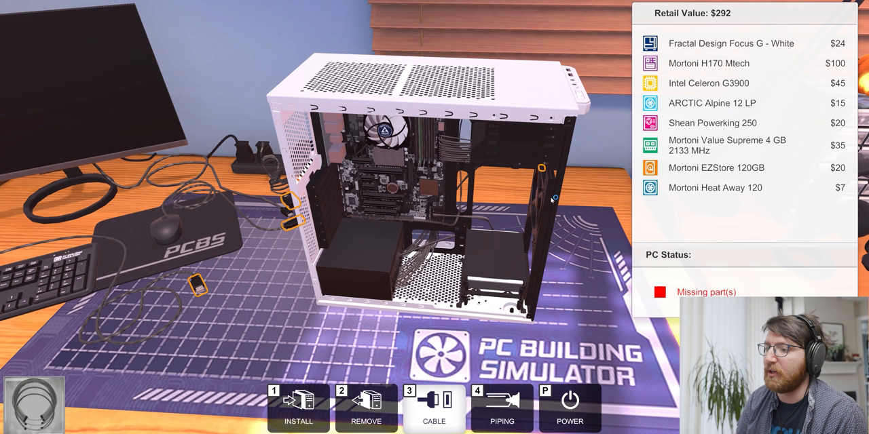
pyautogui.moveTo(460, 209)
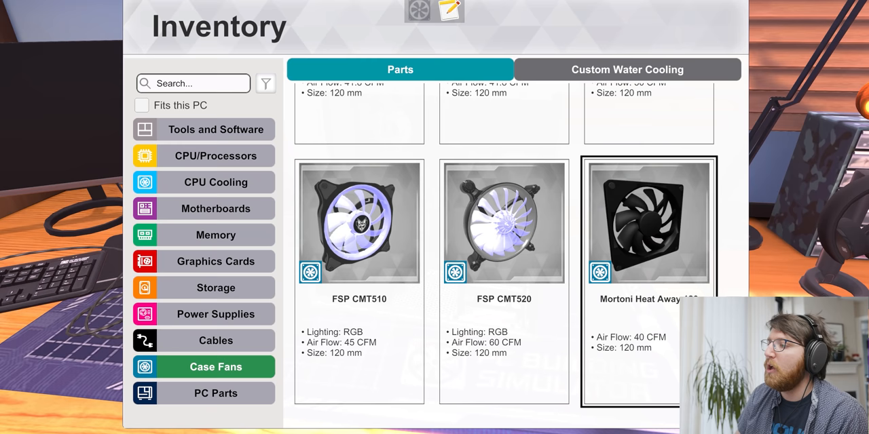
pyautogui.scroll(-3)
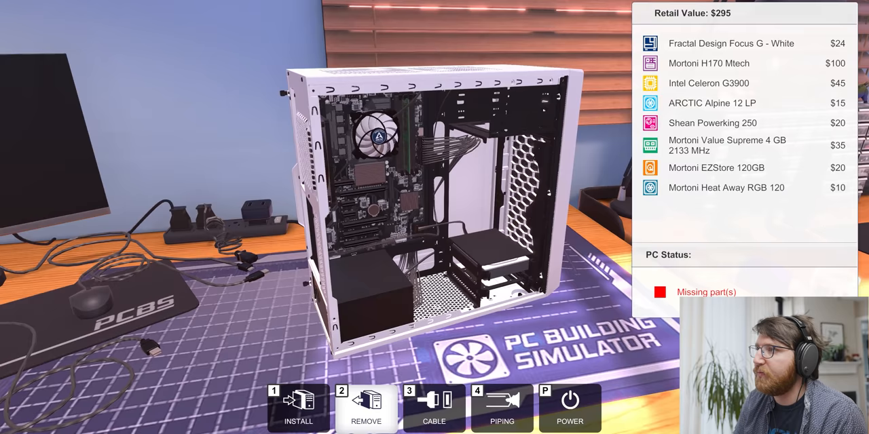
# Swap the case fan for the Mortoni Heat Away RGB 120, bringing the build to $295
pyautogui.click(434, 407)
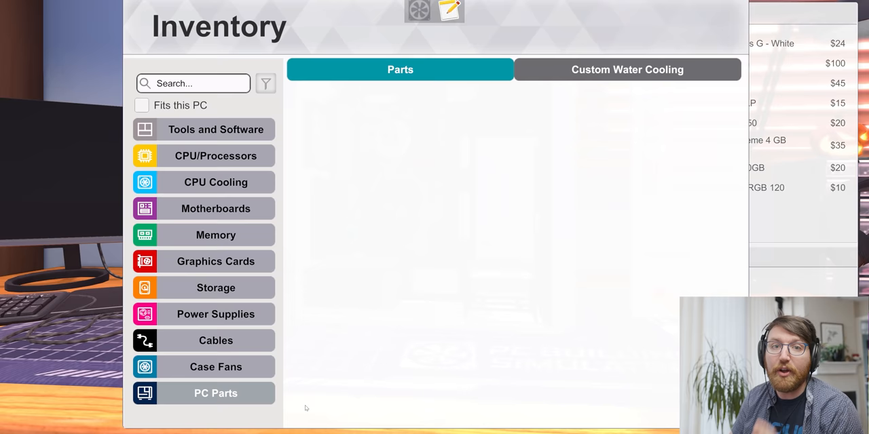
# Search the graphics card inventory for 'gt', find nothing, and clear the search
pyautogui.click(214, 261)
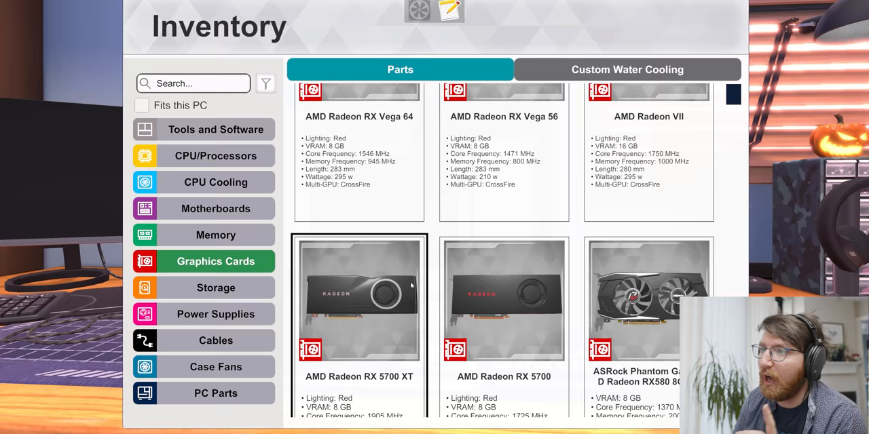
pyautogui.write('gt 21')
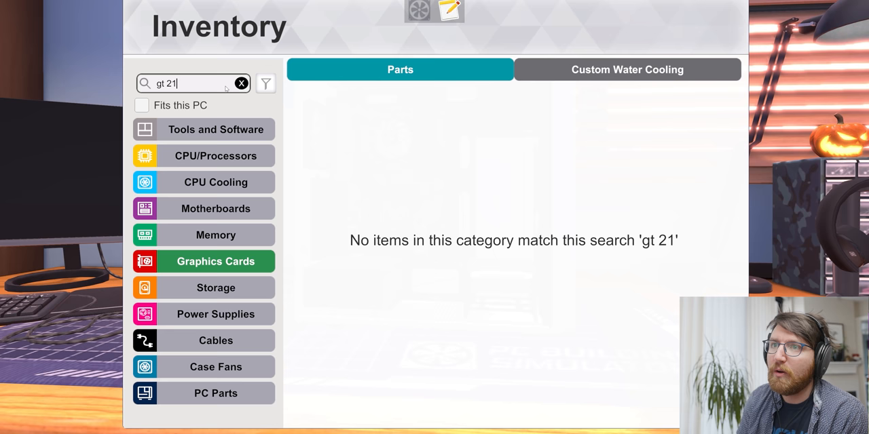
pyautogui.click(242, 83)
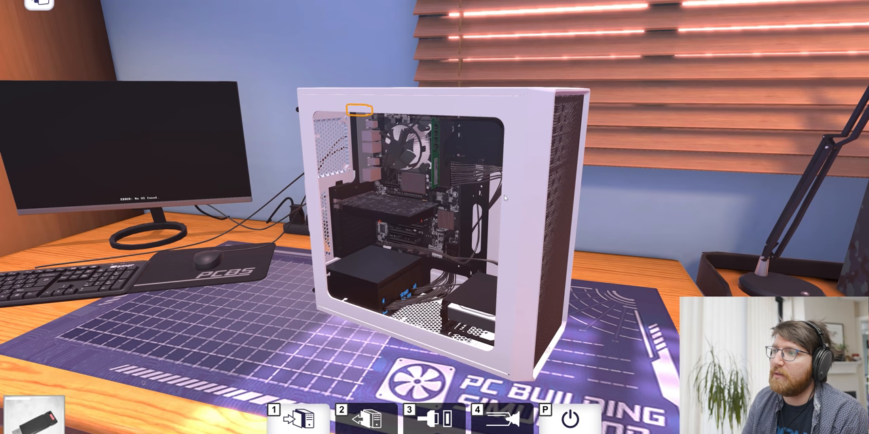
# Switch on the finished PC in the white case with its graphics card installed
pyautogui.click(570, 418)
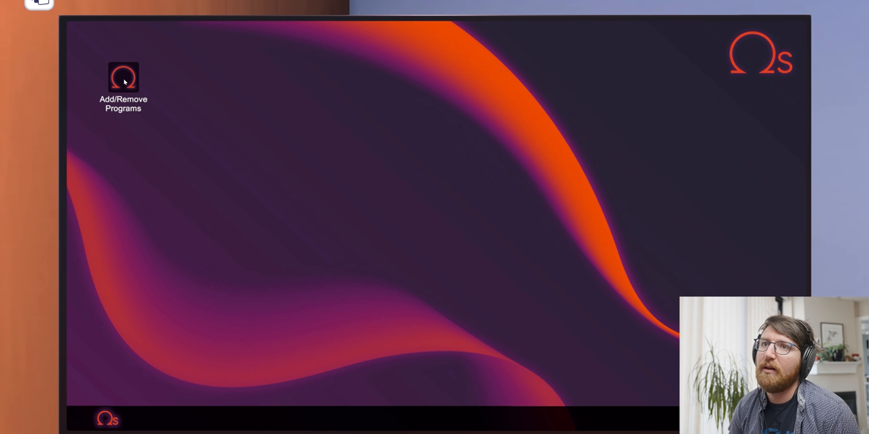
# Install 3DMark Advanced Edition from Add/Remove Programs and launch it at Time Spy
pyautogui.doubleClick(123, 76)
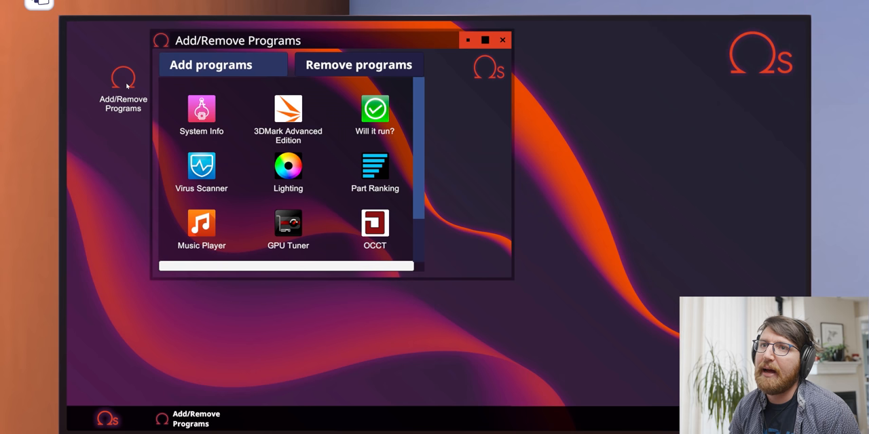
pyautogui.doubleClick(288, 111)
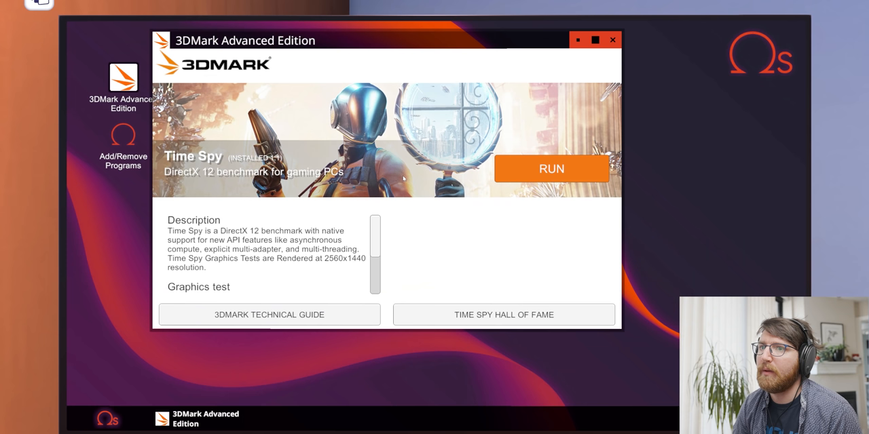
pyautogui.click(551, 169)
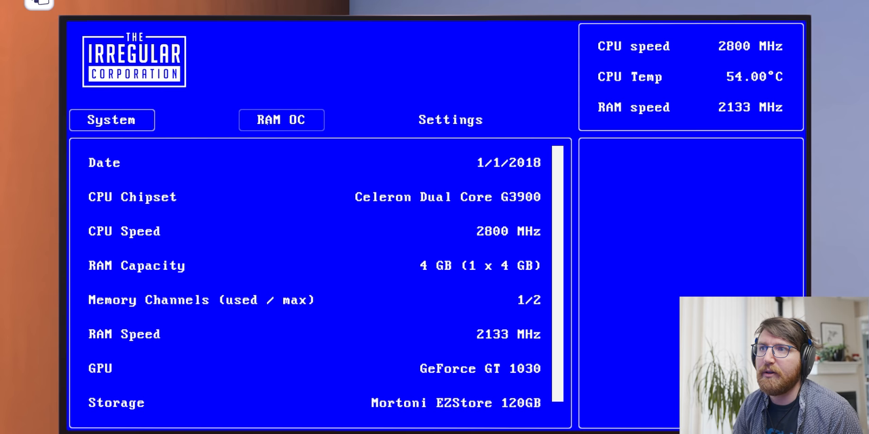
# Check the BIOS boot settings, restart to the desktop and launch the System Info tool
pyautogui.click(451, 120)
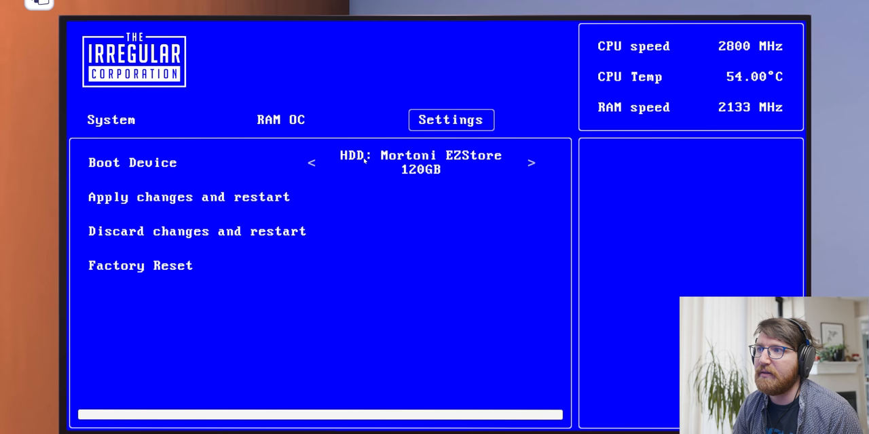
pyautogui.click(189, 197)
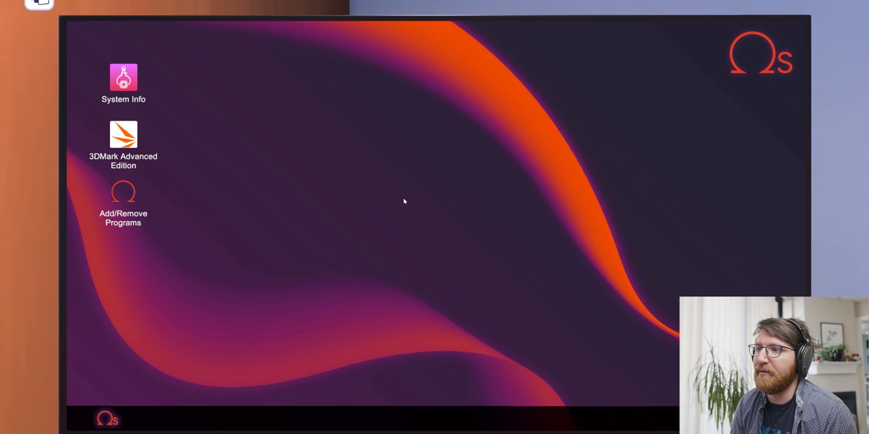
pyautogui.doubleClick(122, 76)
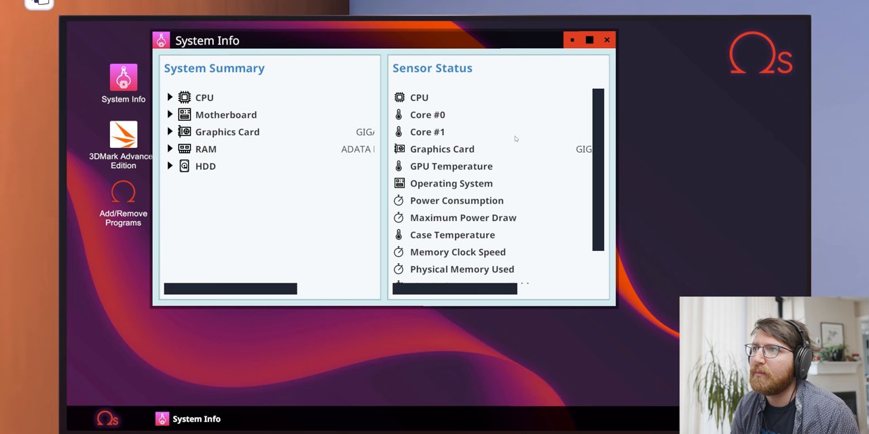
# Scroll through System Info before running Time Spy on the GT 1030 build, scoring 960
pyautogui.scroll(-3)
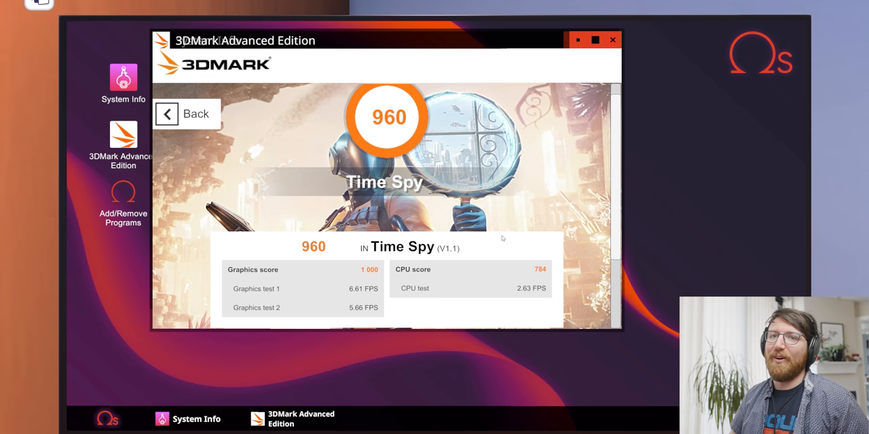
# Close the benchmark results and scroll Part Ranking to the GT 1030 cards at the bottom of Graphics Cards
pyautogui.click(610, 39)
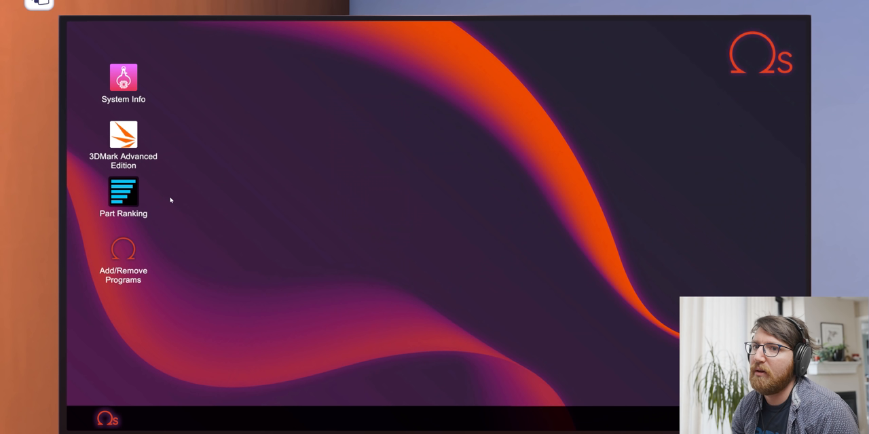
pyautogui.doubleClick(122, 193)
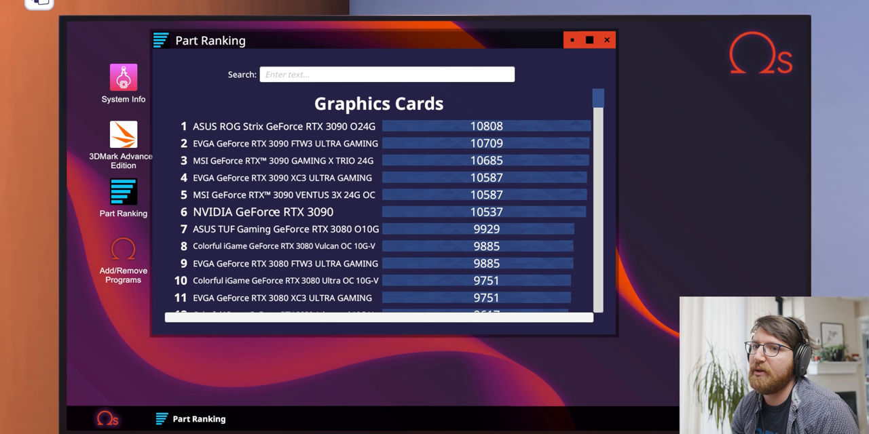
pyautogui.scroll(-3)
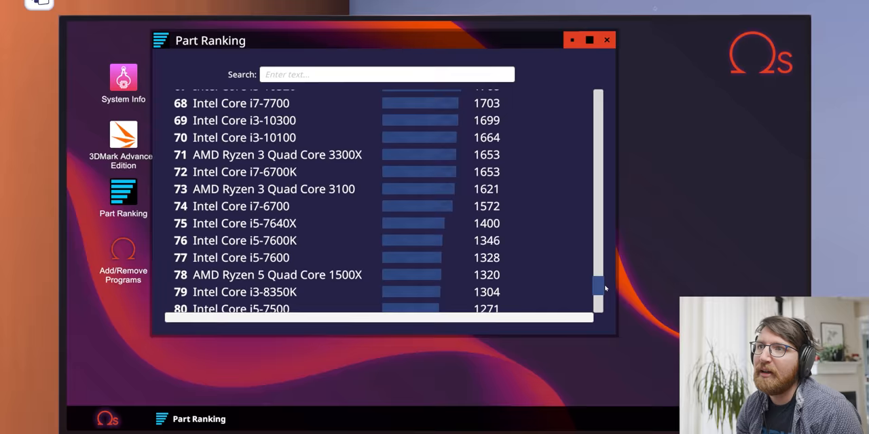
pyautogui.scroll(-3)
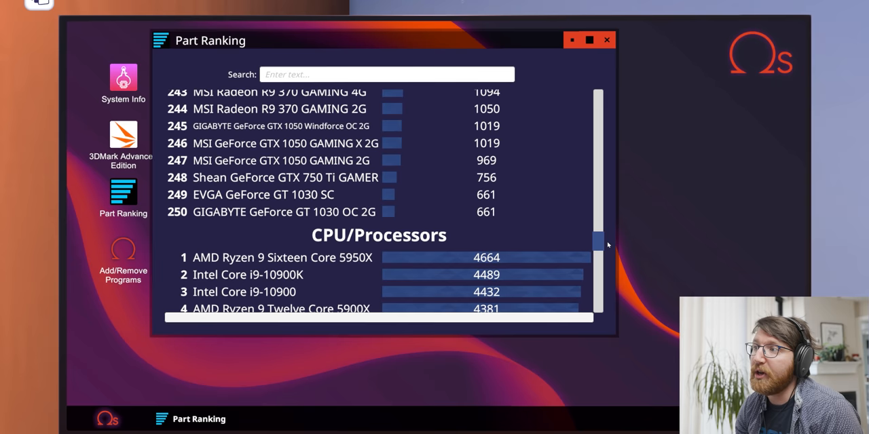